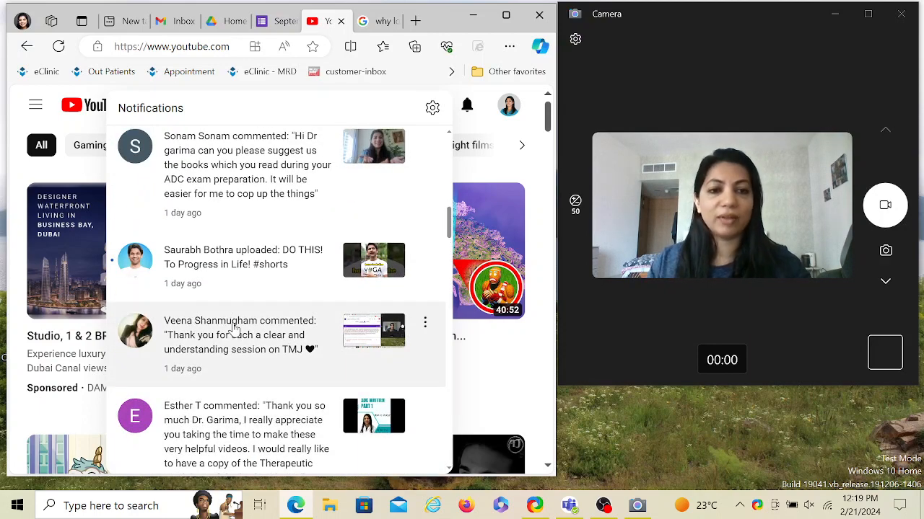
- Bring up the 'September 2022 paper 3 - M' quiz responses at the tongue lesion photo question
scroll(down, 3)
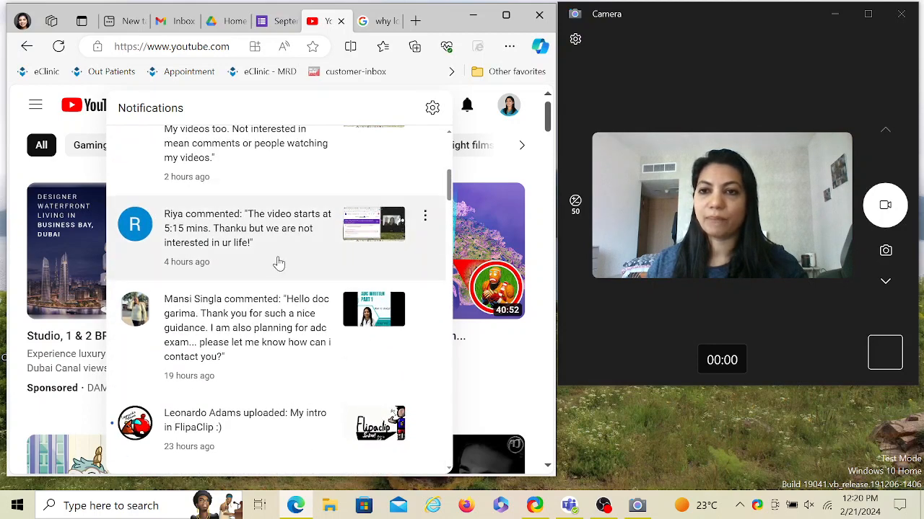
scroll(down, 3)
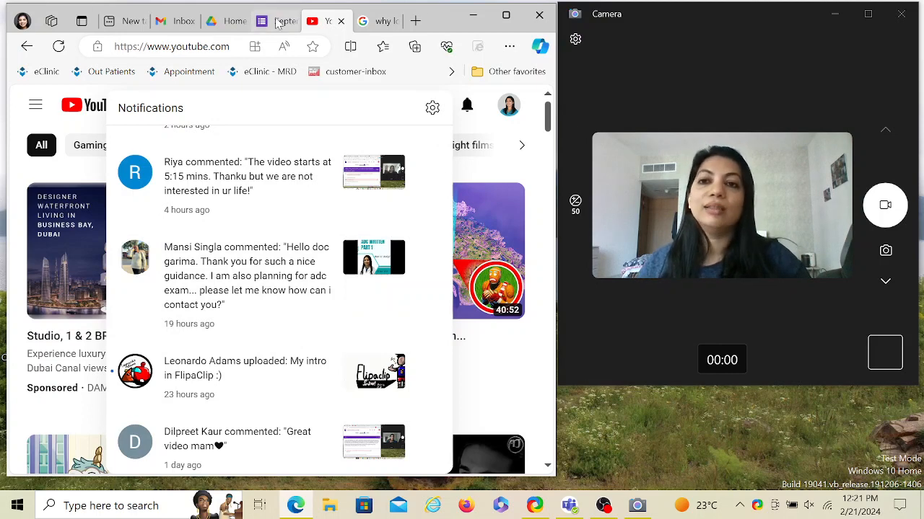
click(277, 20)
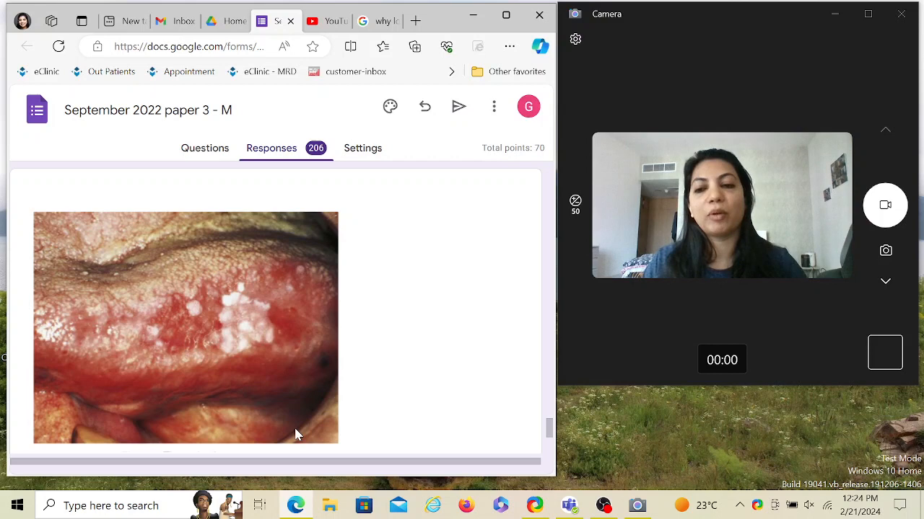
- Review Q1 on suspecting a serious lesion: Color marked wrong, Location shown as correct
scroll(down, 3)
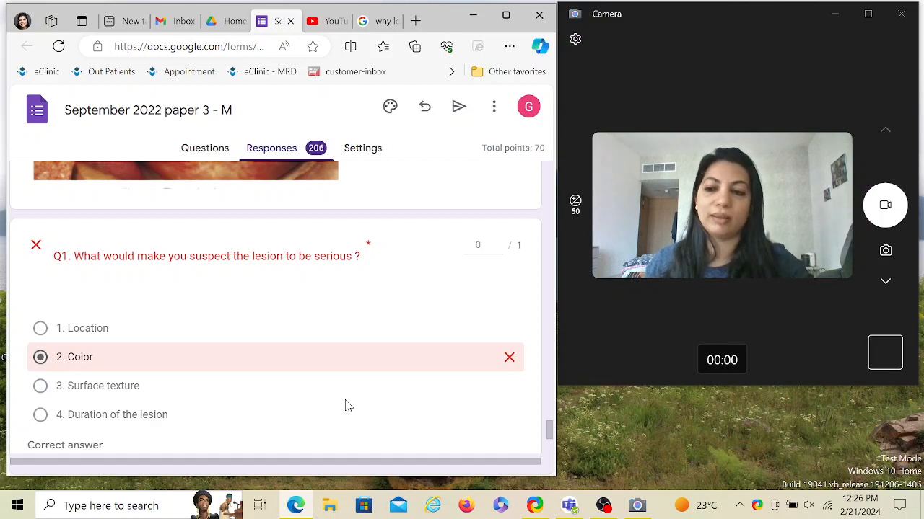
scroll(down, 3)
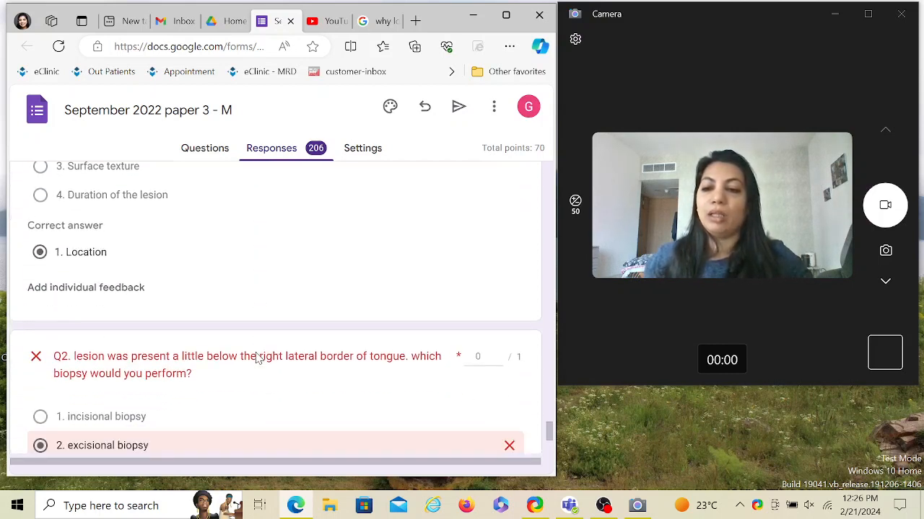
- Review Q2 on biopsy choice: excisional marked wrong, incisional biopsy correct with mandatory-biopsy feedback
scroll(down, 3)
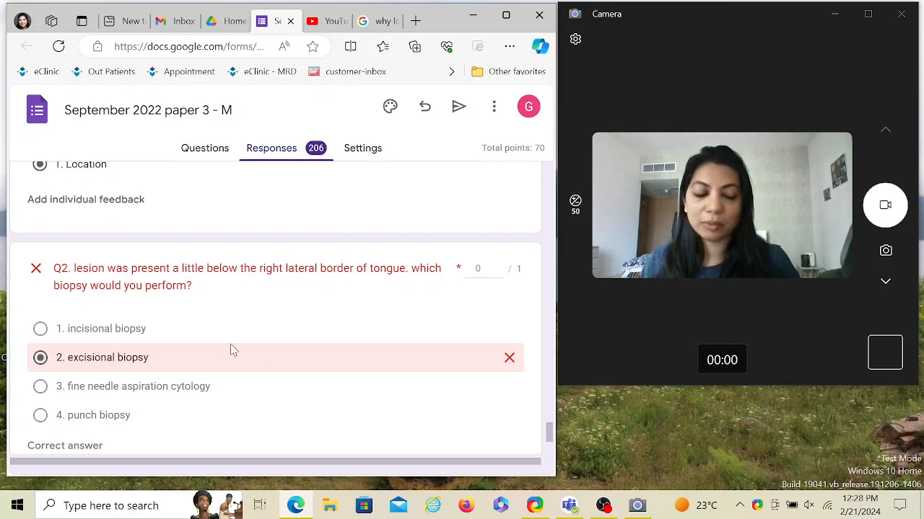
scroll(down, 3)
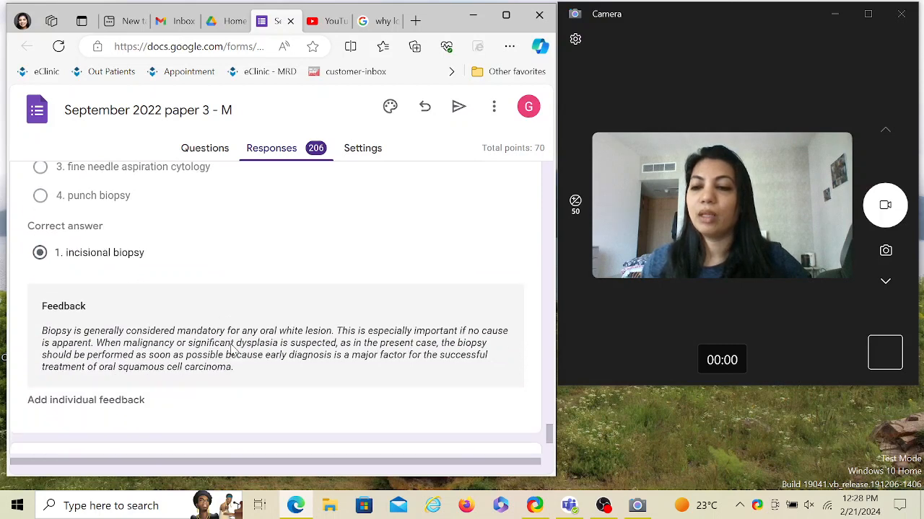
- Review Q3 on 'safe' maximum alcohol intake, where 'All of the above' is marked incorrect
scroll(down, 3)
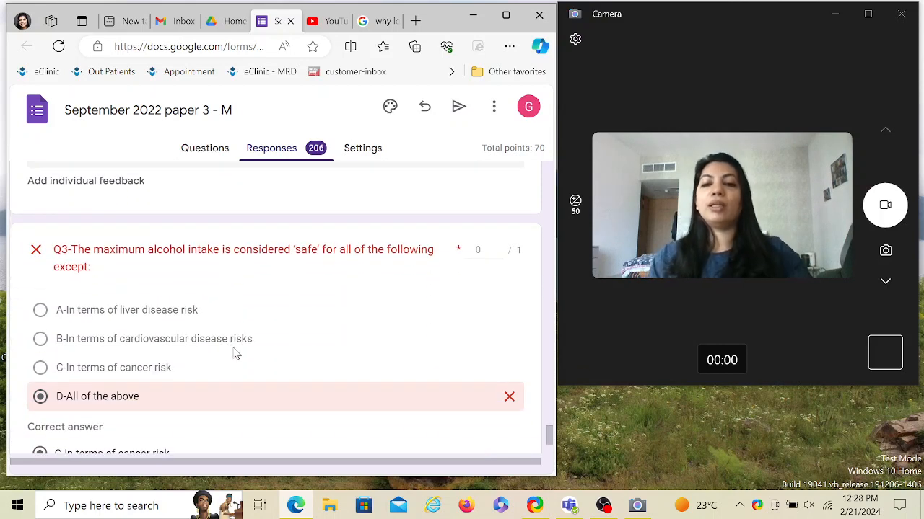
mouse_move(242, 344)
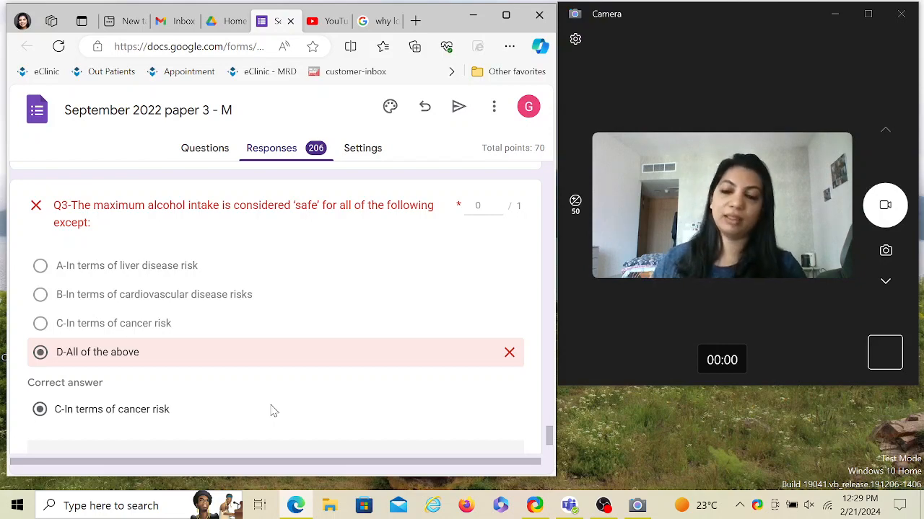
- Review Q4 on early squamous cell carcinoma treatment and Q5 on 5-year survival, both wrong with correct answers
scroll(down, 3)
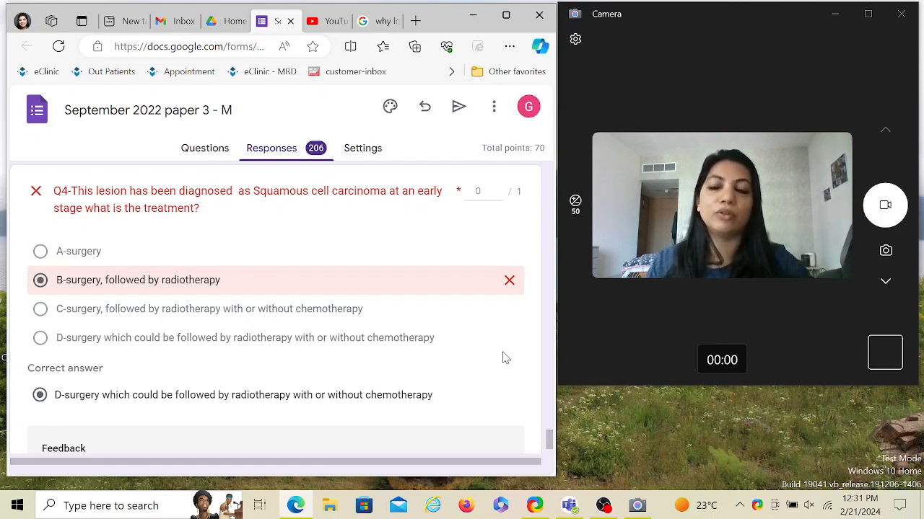
scroll(down, 3)
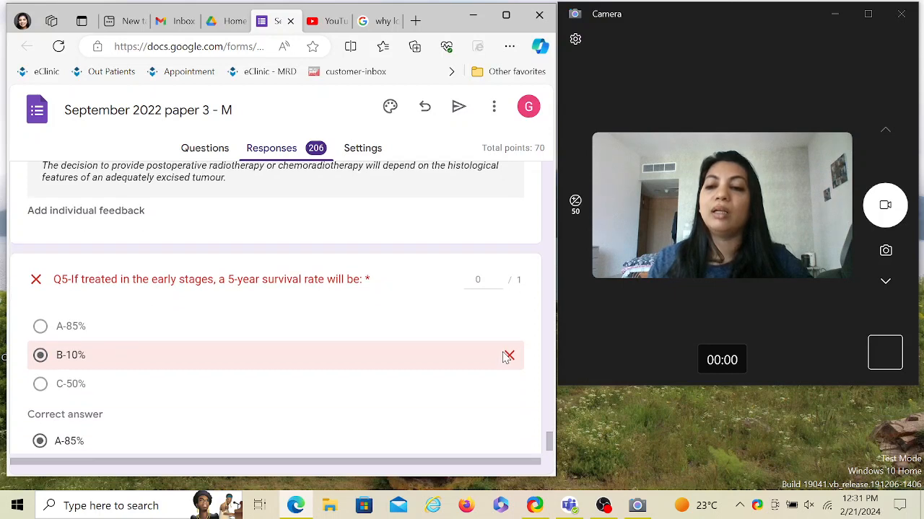
scroll(down, 3)
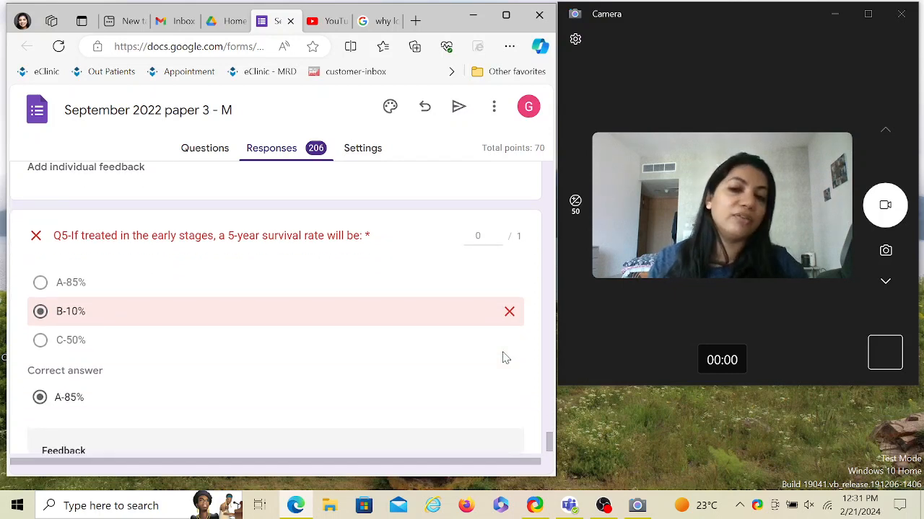